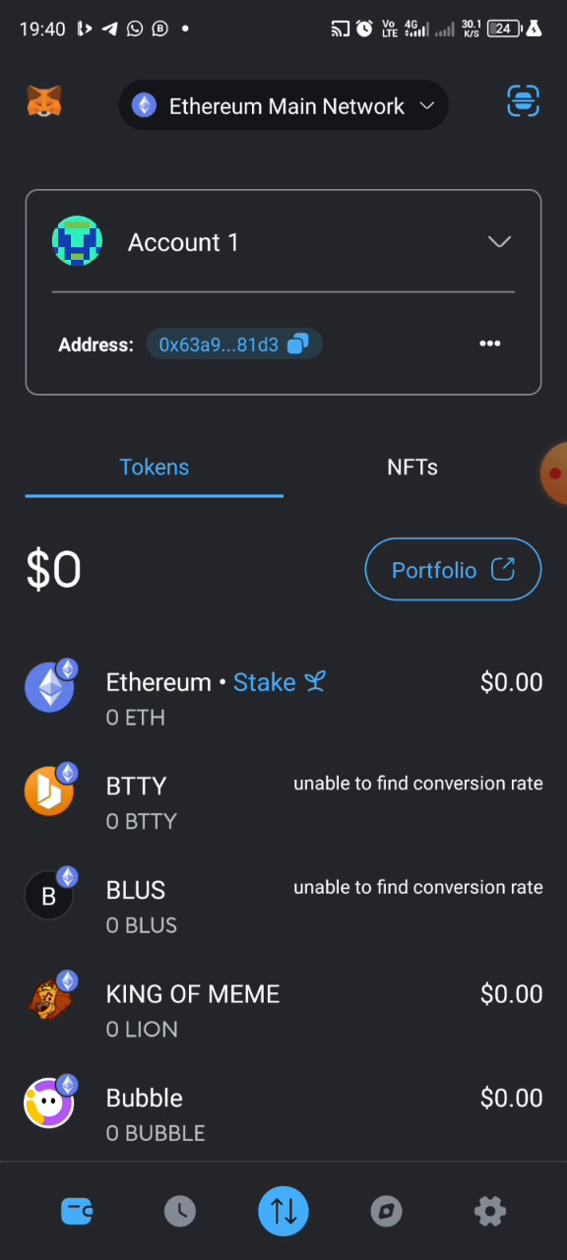
# Keep Ethereum Main Network on launchpool.duckcoop.xyz, link wallet 81d3, then open the Duck bot chat
pyautogui.scroll(-3)
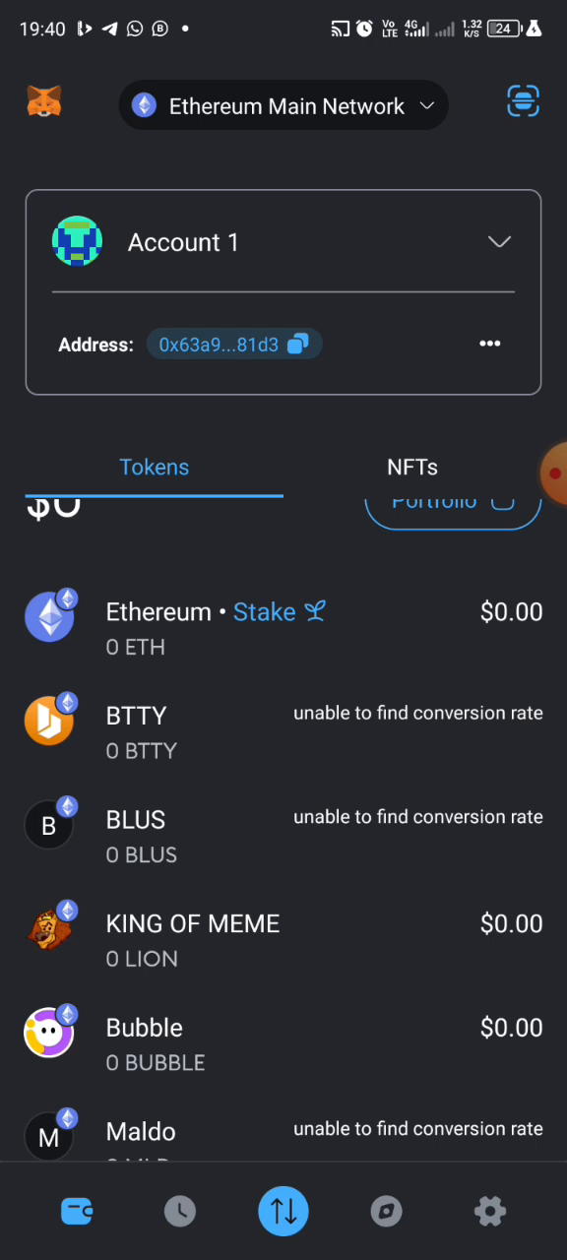
pyautogui.scroll(-3)
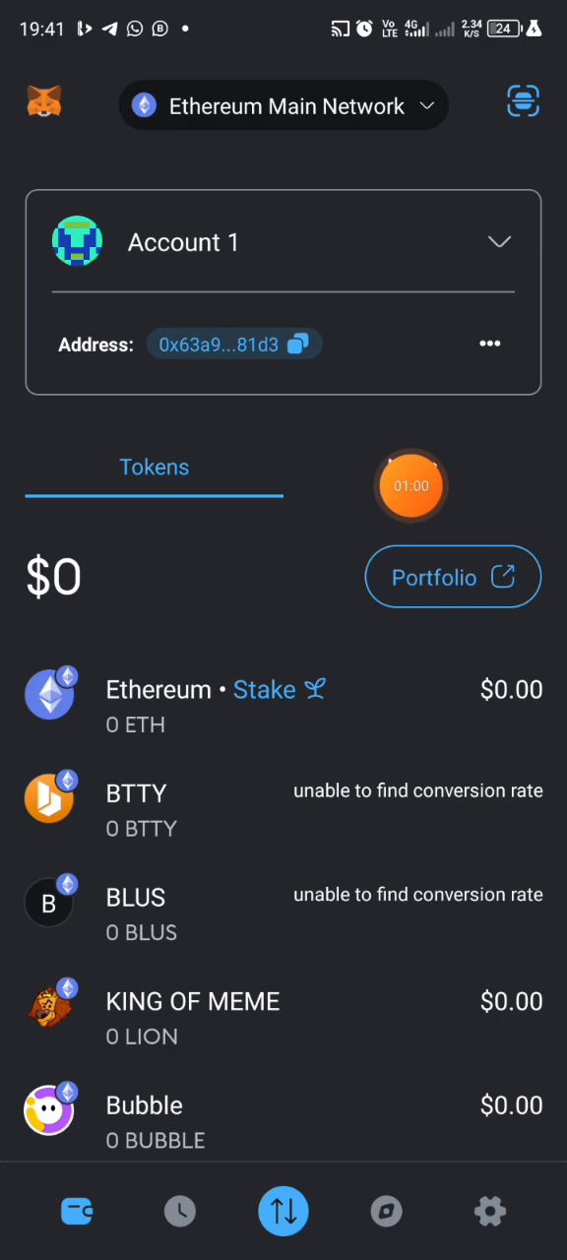
pyautogui.click(283, 106)
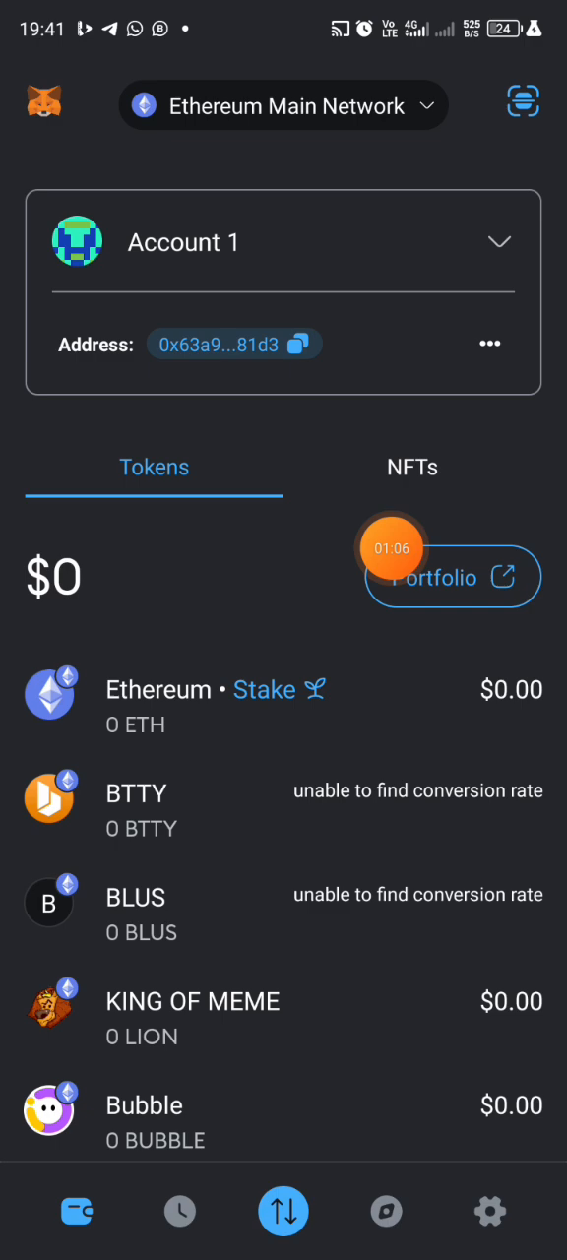
pyautogui.click(284, 105)
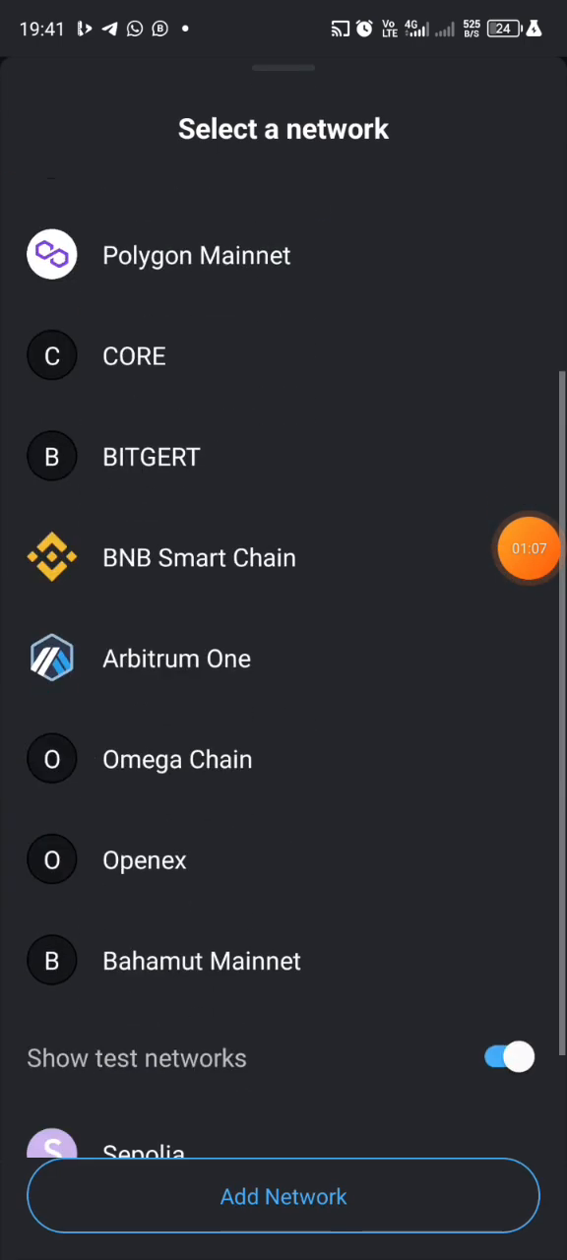
pyautogui.scroll(-3)
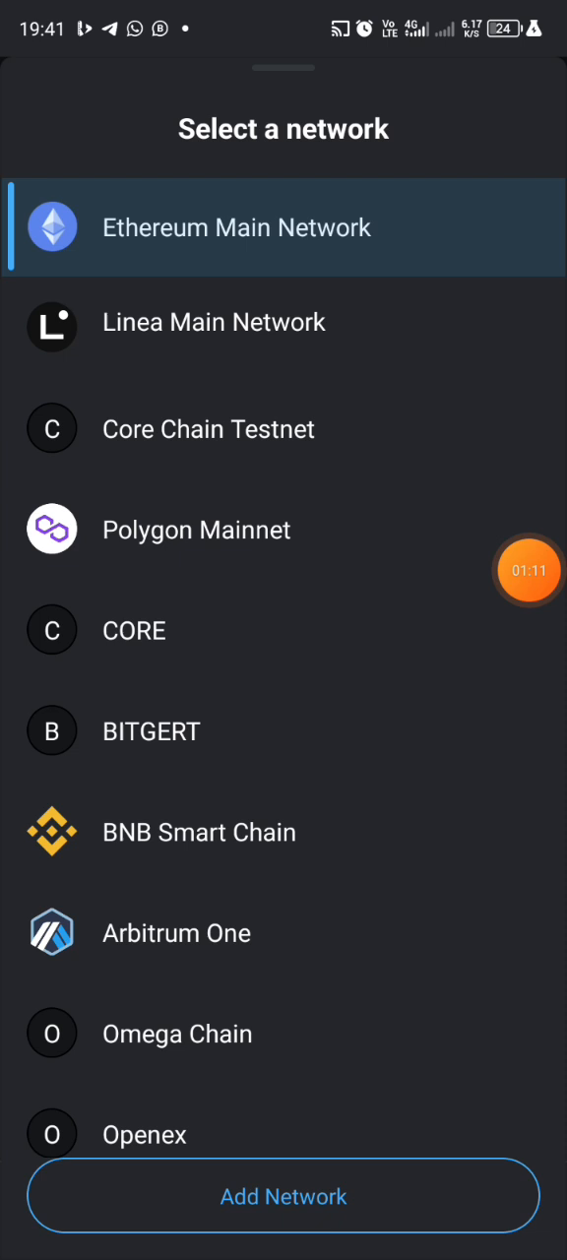
pyautogui.click(237, 227)
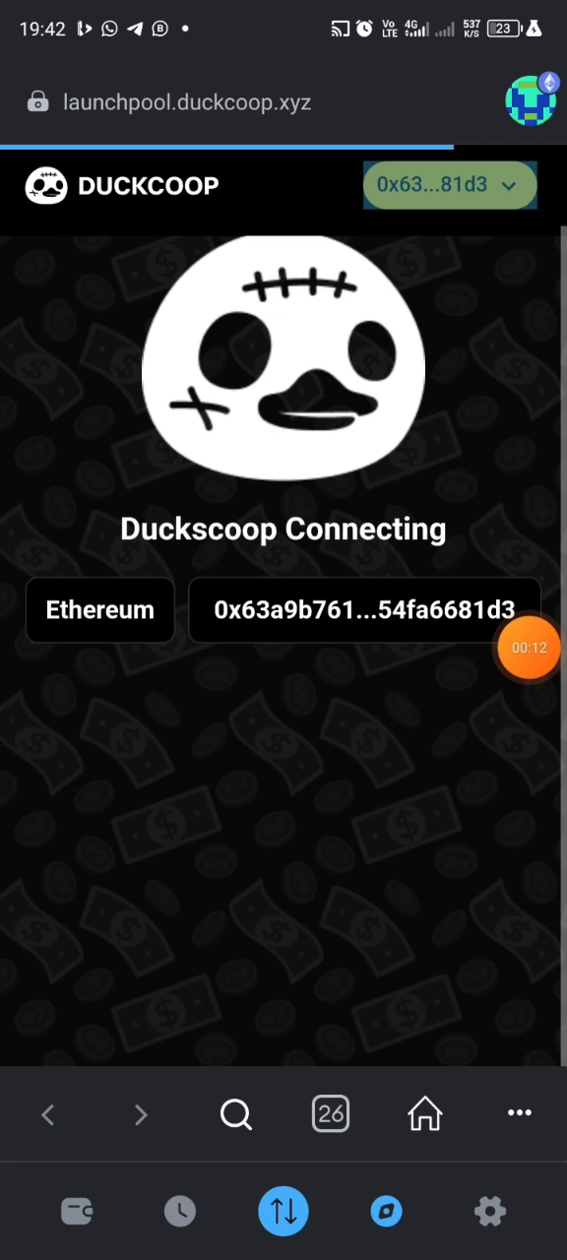
pyautogui.click(449, 186)
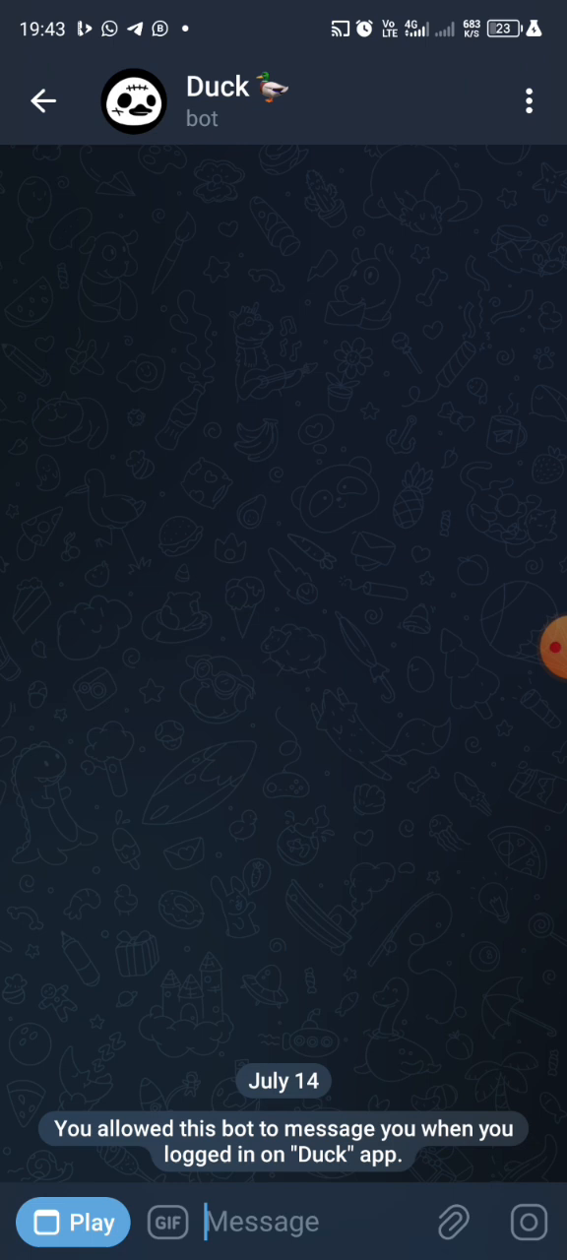
# Launch the Duck mini app from the Duck bot chat's Play button
pyautogui.click(72, 1221)
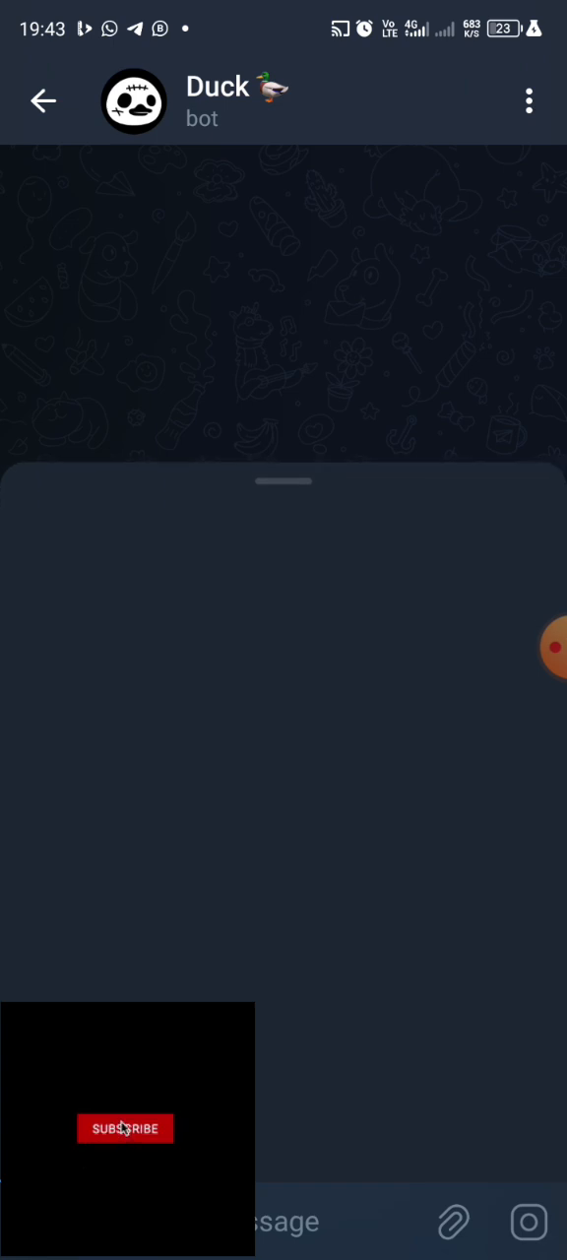
pyautogui.click(125, 1128)
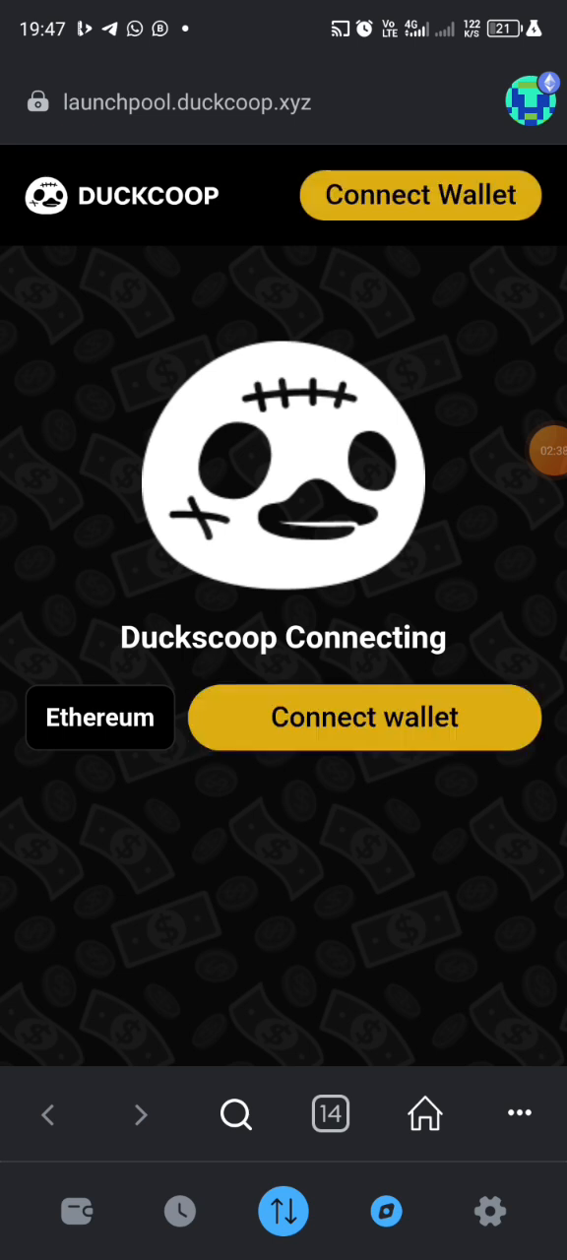
# Try linking the Ethereum wallet on the launchpool page, producing a 'TOKEN IS INVALID' error
pyautogui.click(364, 717)
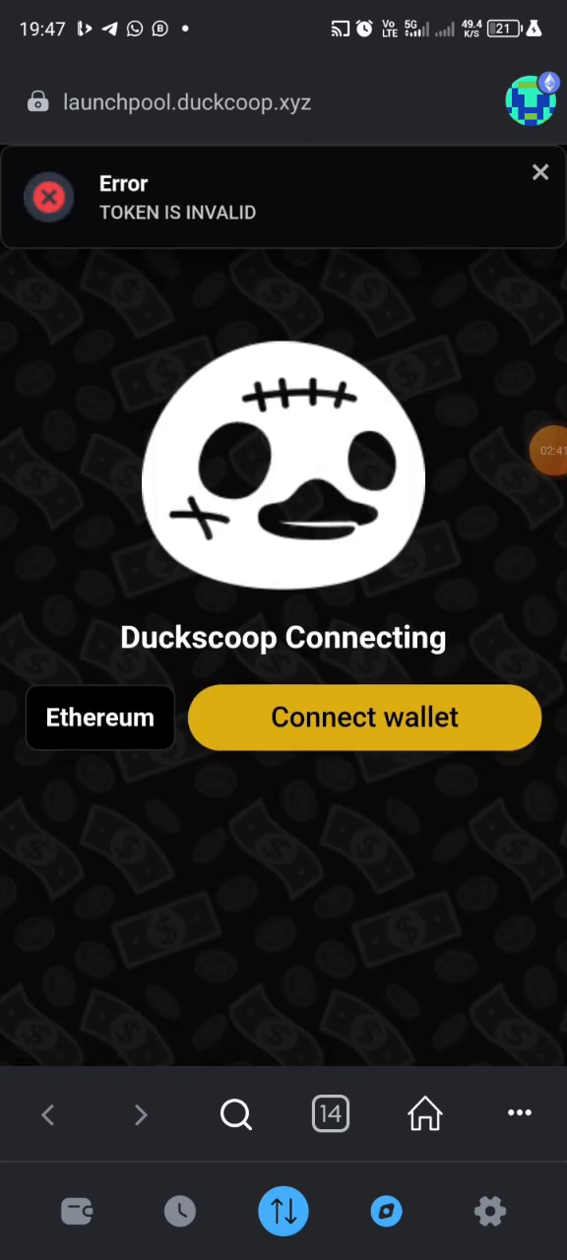
# Dismiss the invalid-token error and retry Connect wallet to open wallet.duckcoop.xyz
pyautogui.click(540, 172)
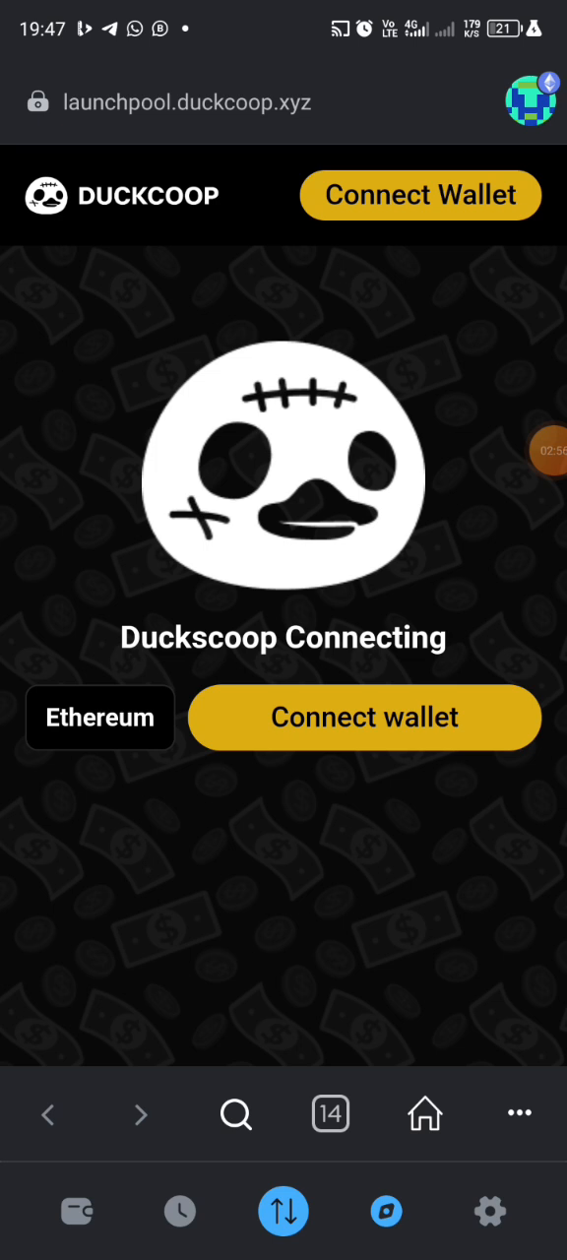
pyautogui.click(365, 716)
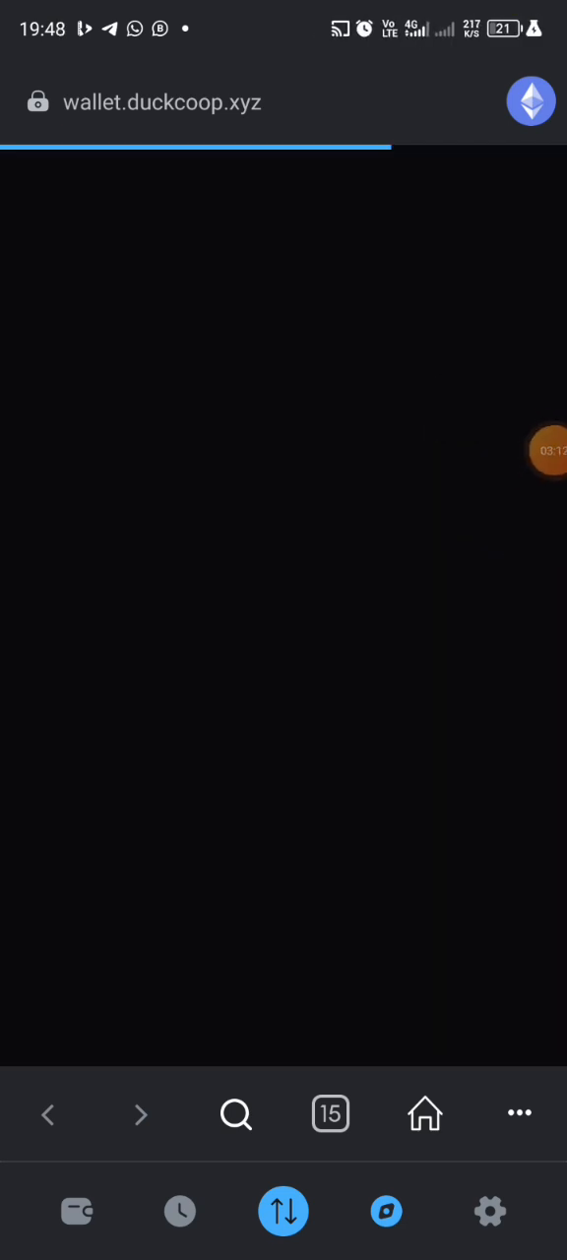
# Approve connecting MetaMask Account 1 to wallet.duckcoop.xyz
pyautogui.click(400, 195)
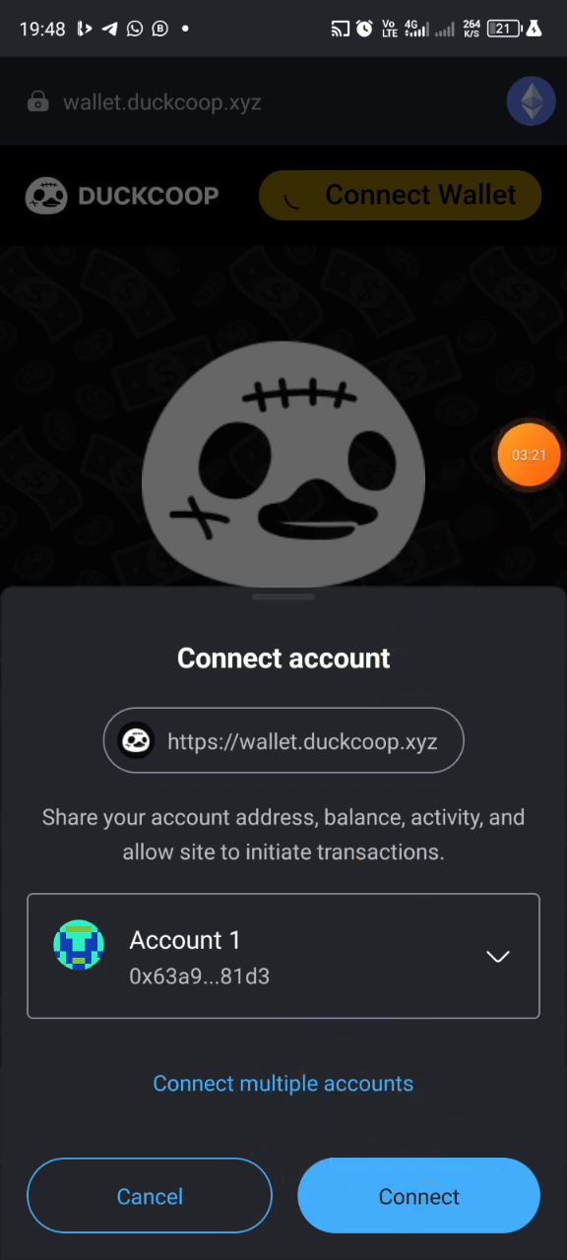
pyautogui.click(418, 1195)
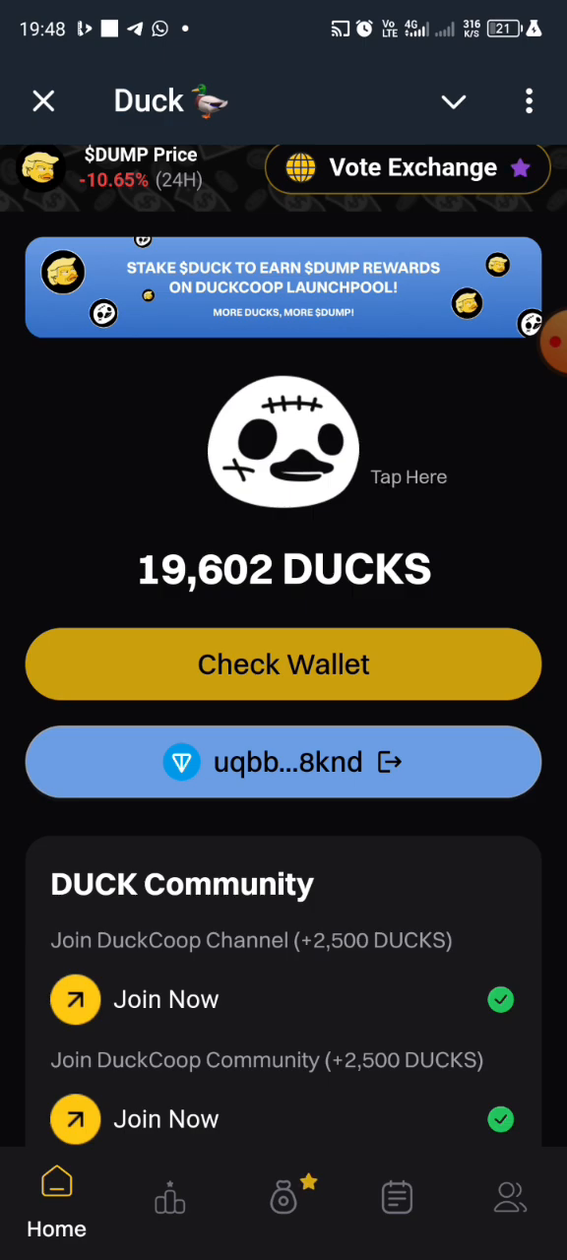
# Check Wallet, close the $DUMP announcement, and view 0x63...81d3 beside TON wallet uqbb...8knd
pyautogui.click(43, 100)
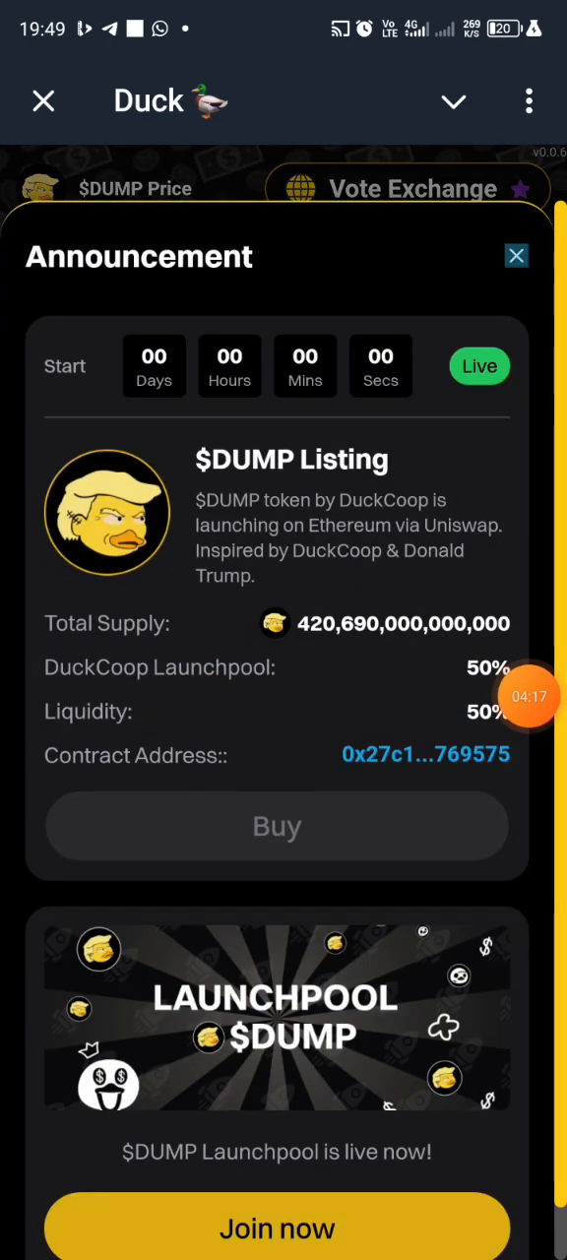
pyautogui.click(516, 256)
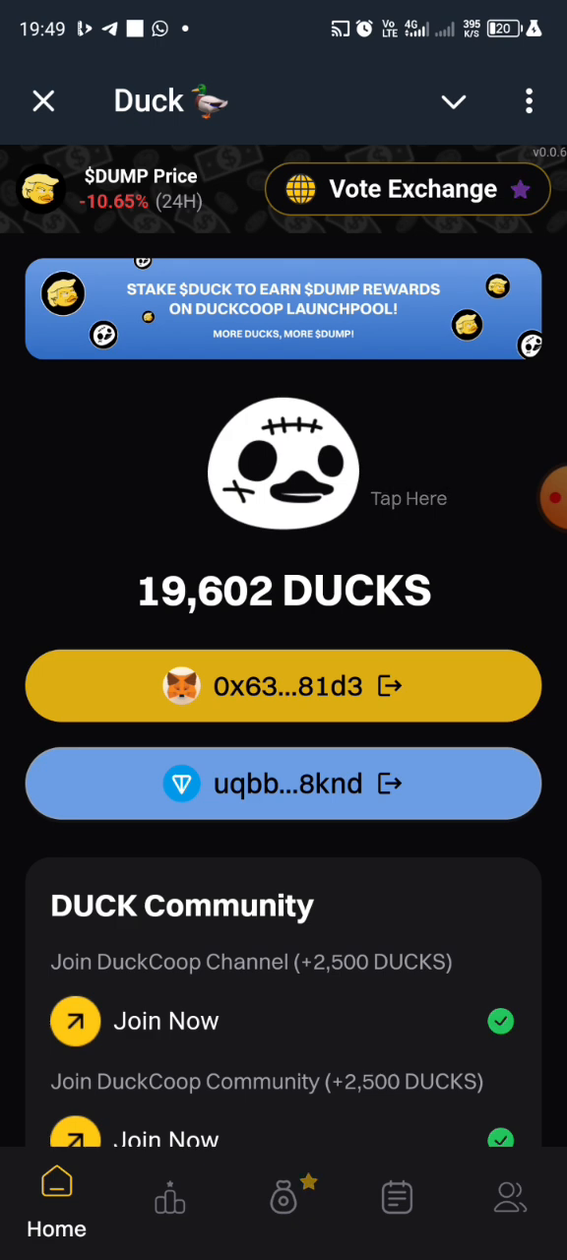
pyautogui.scroll(-3)
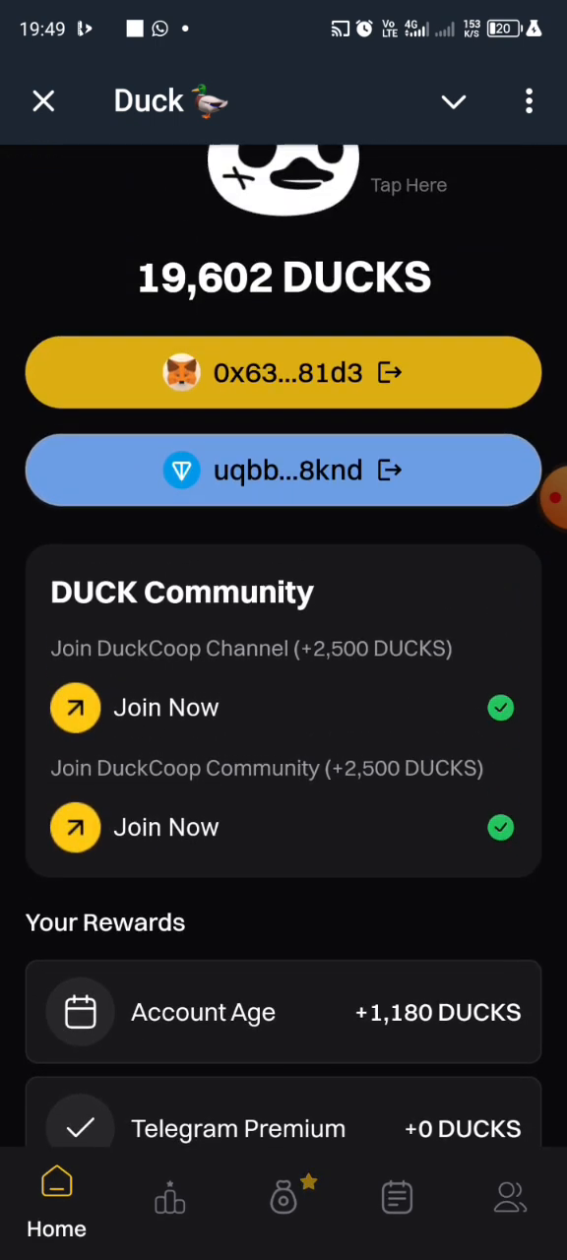